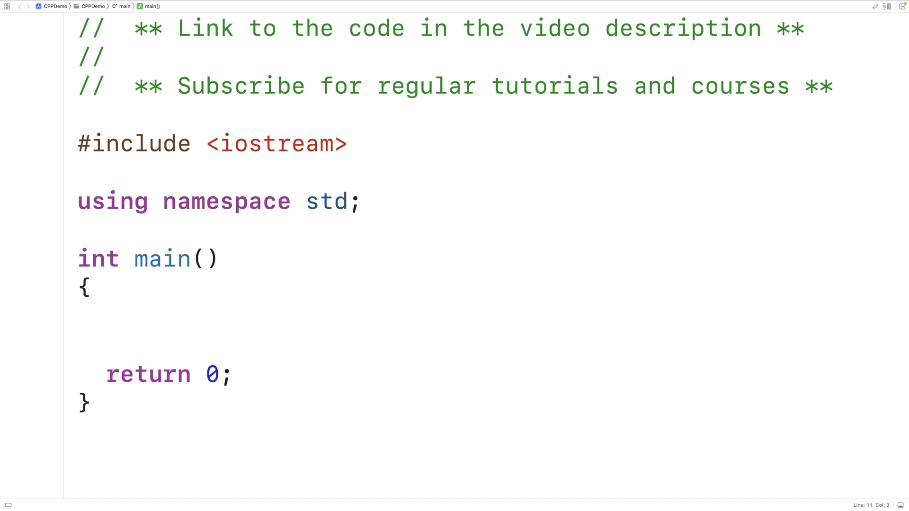
# Declare 'int x, y, sum;' at the top of main's body
pyautogui.click(105, 318)
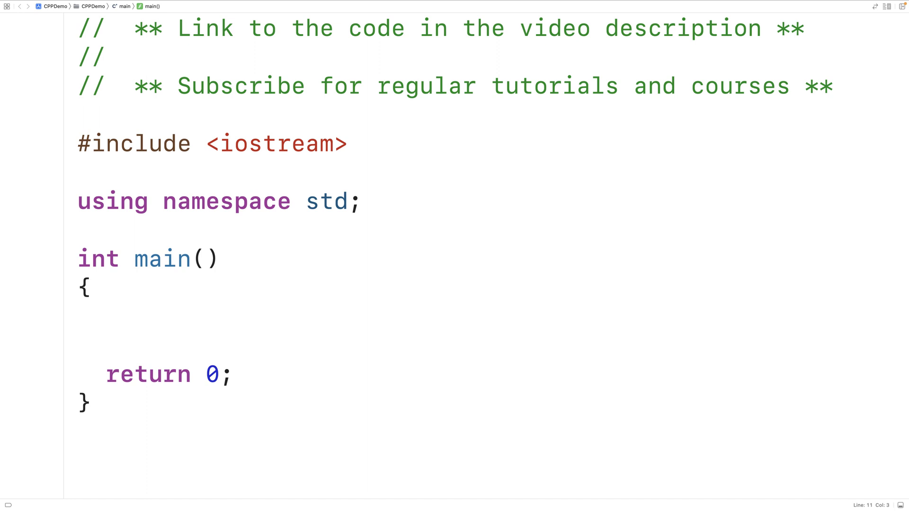
pyautogui.write('int')
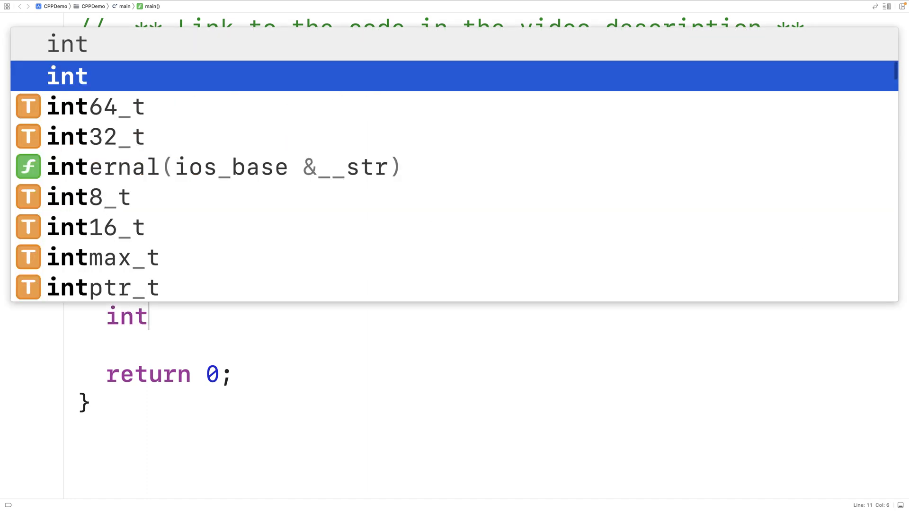
pyautogui.write('x, y, sum;')
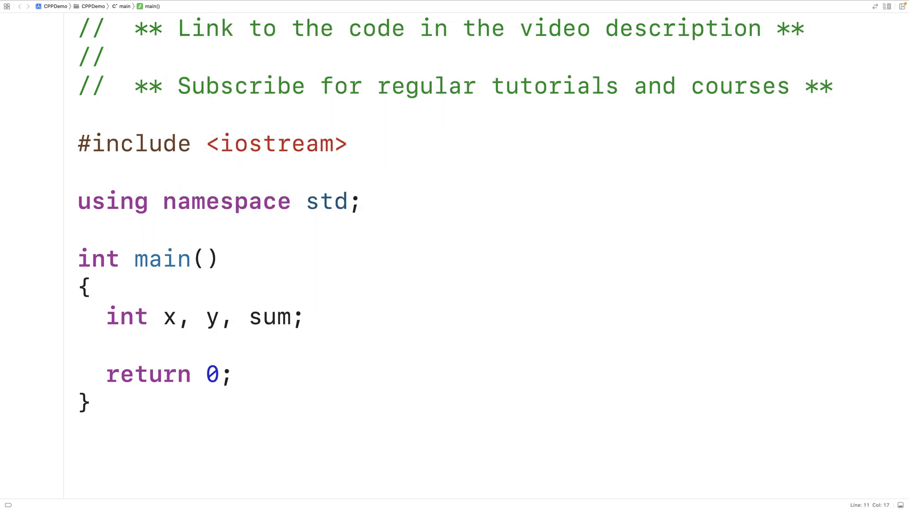
pyautogui.click(303, 317)
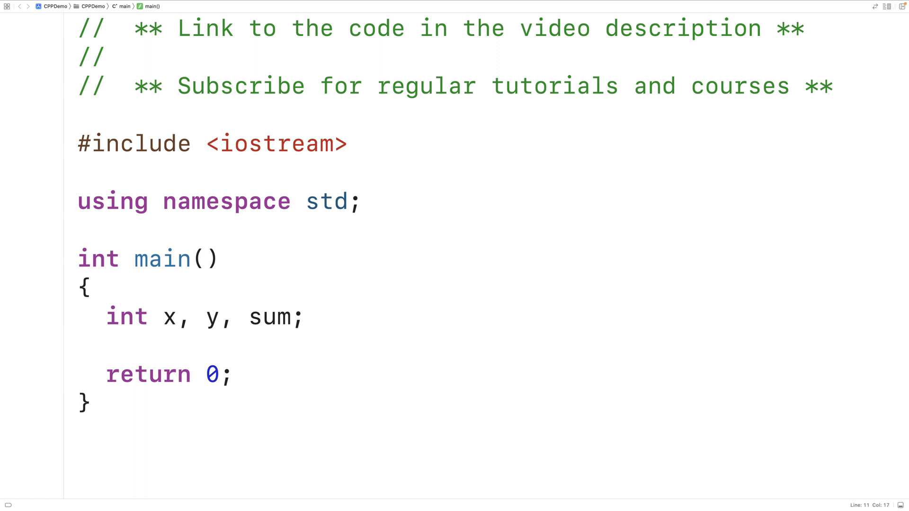
pyautogui.click(305, 317)
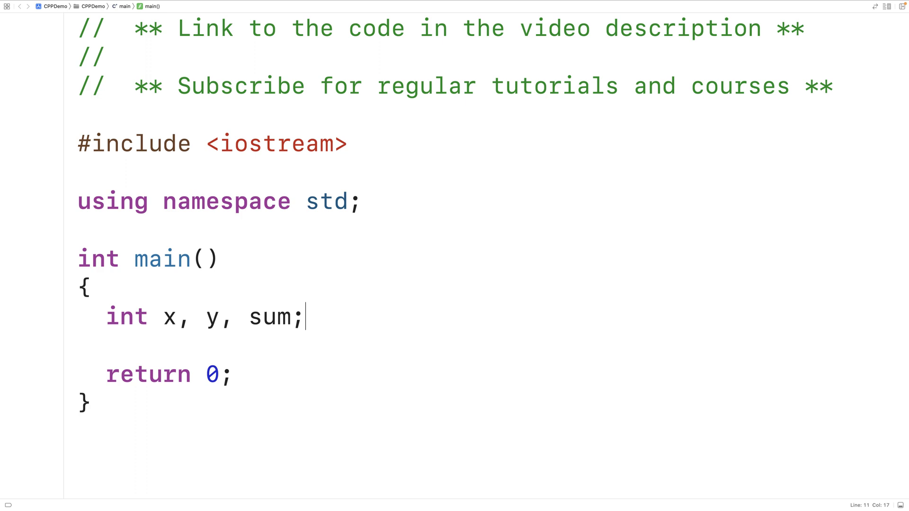
# Prompt 'Enter two integers: ', read x and y with cin, and begin 'sum ='
pyautogui.write('cout << "Enter two inte')
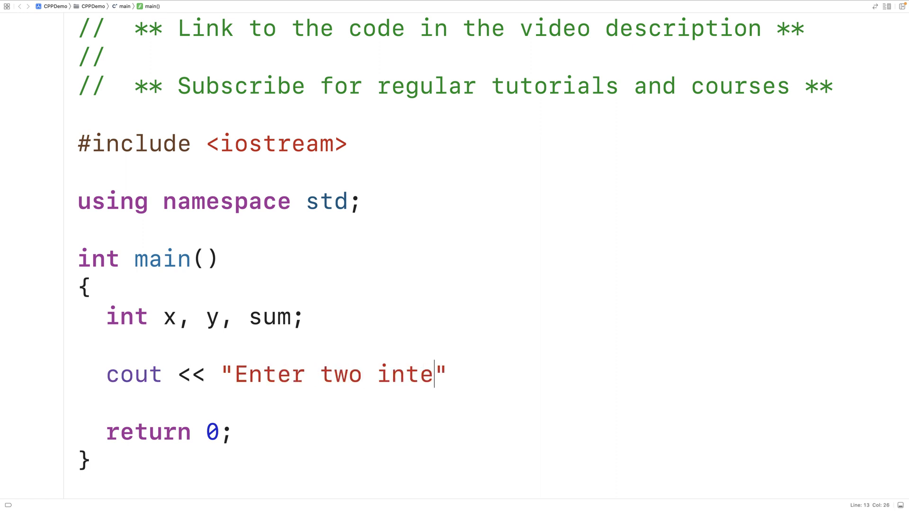
pyautogui.write('gers: ";')
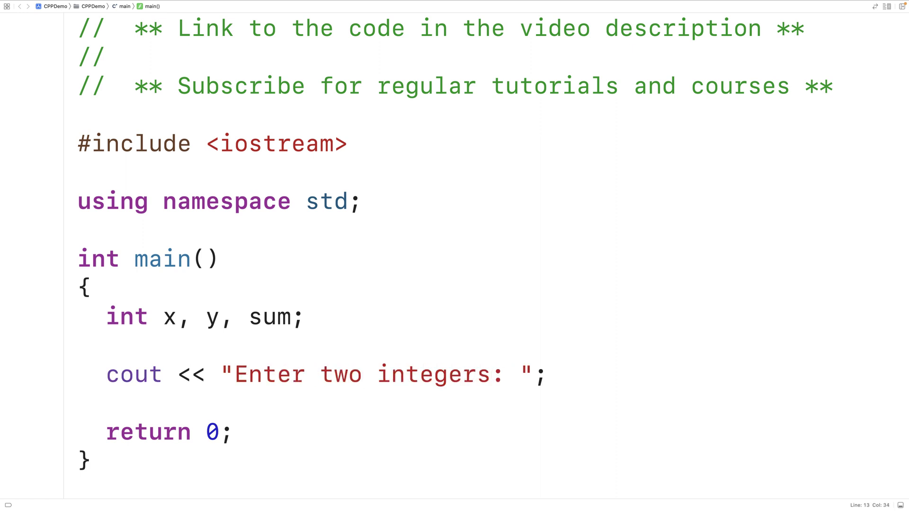
pyautogui.write('cin')
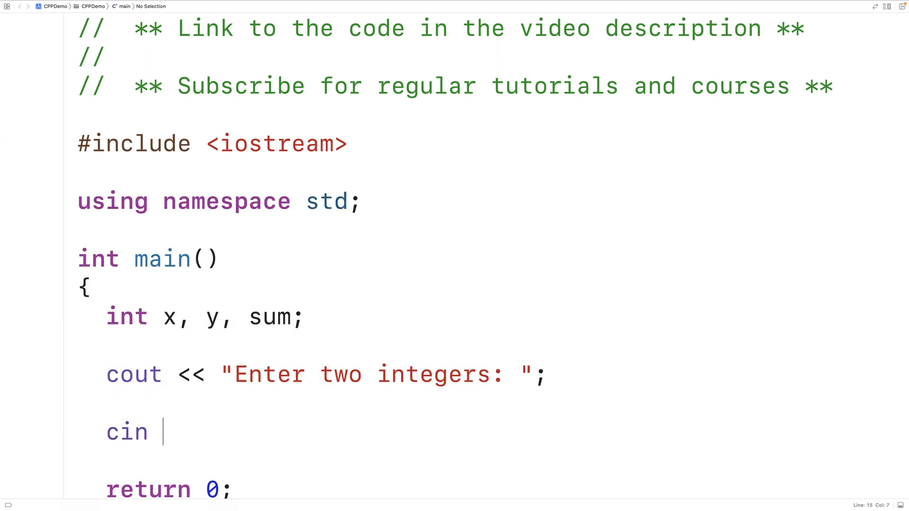
pyautogui.write('>> x >> y;')
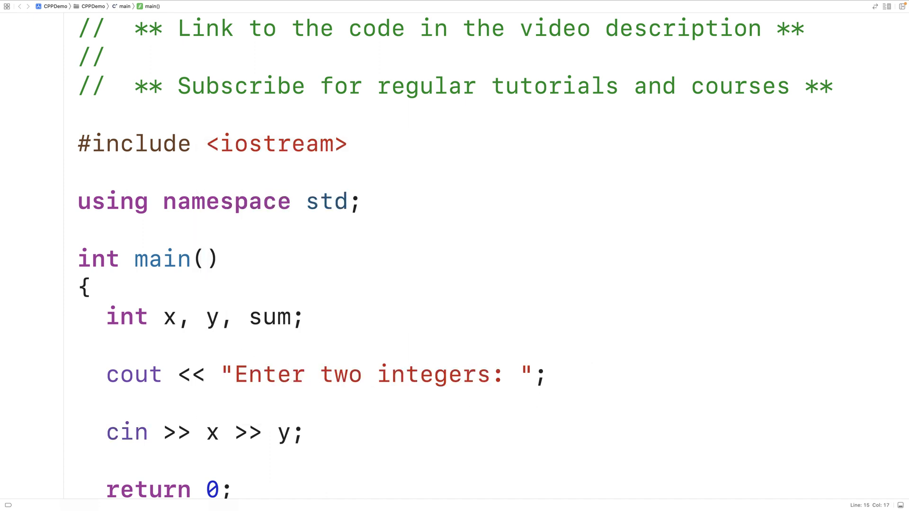
pyautogui.click(305, 432)
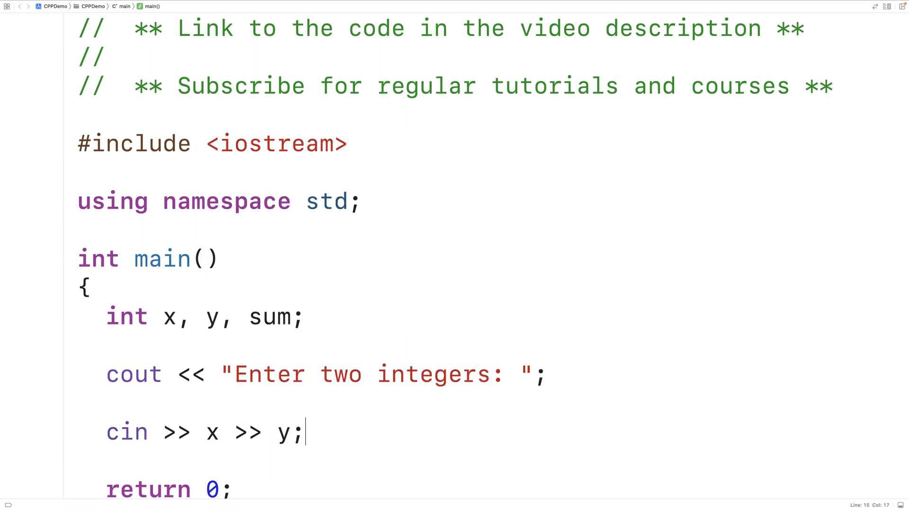
pyautogui.write('sum =')
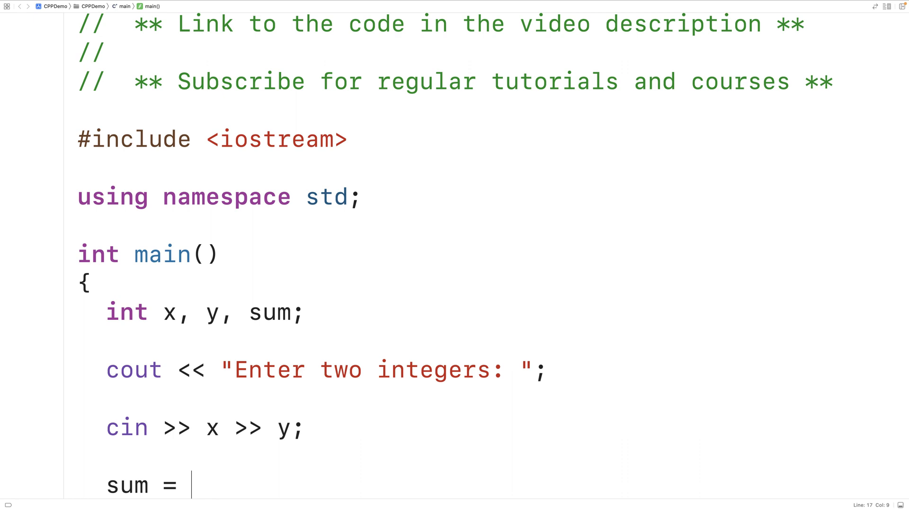
# Complete sum = x + y and print x << " + " << y << " = " << sum
pyautogui.write('x +y')
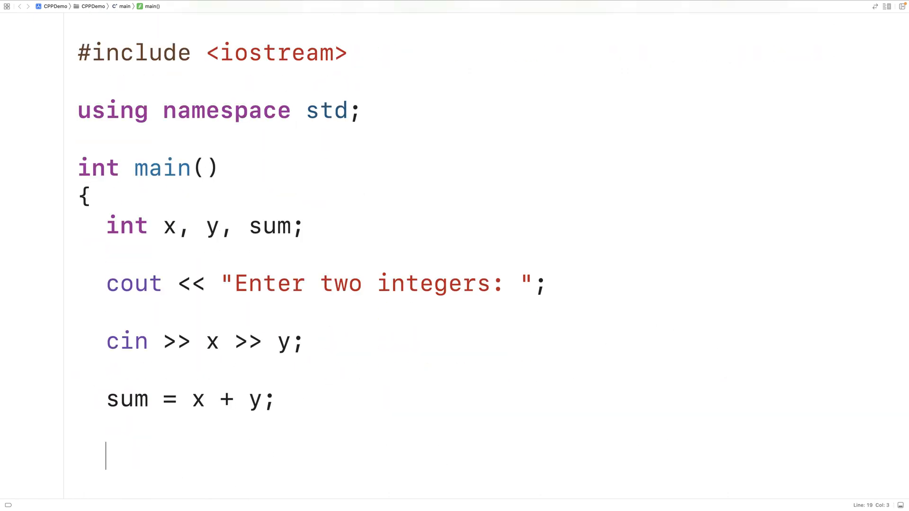
pyautogui.write('cout <<')
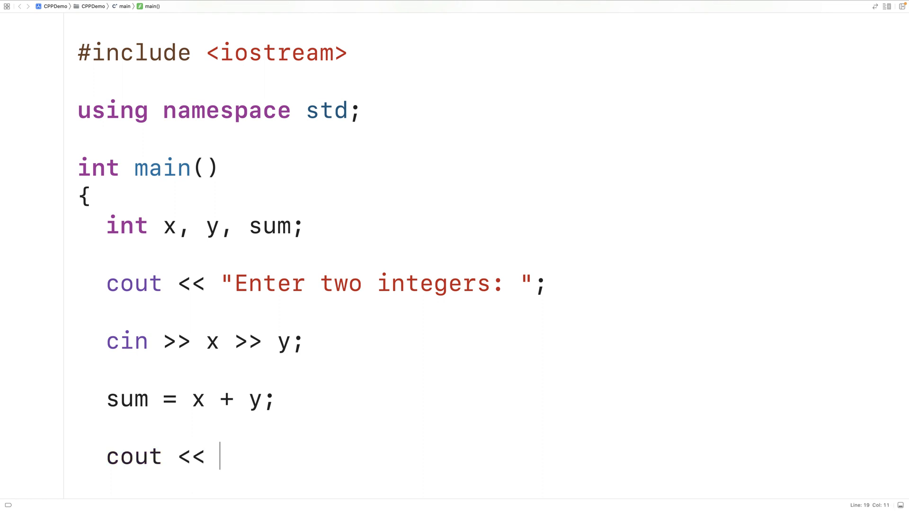
pyautogui.write('x << "')
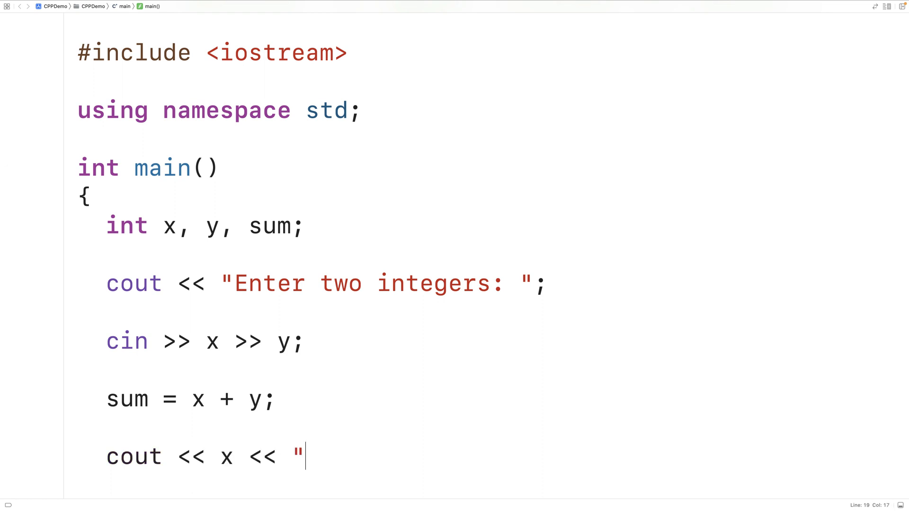
pyautogui.write('+ " << y')
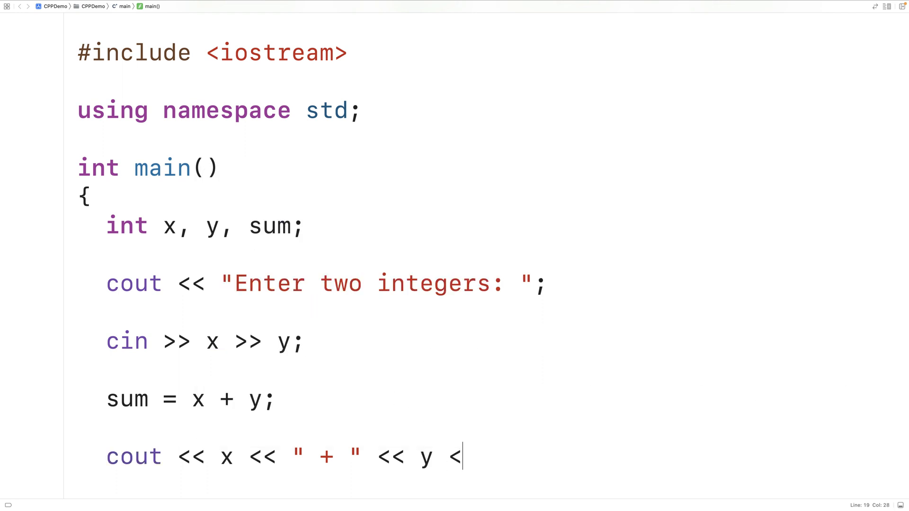
pyautogui.write('< " = "')
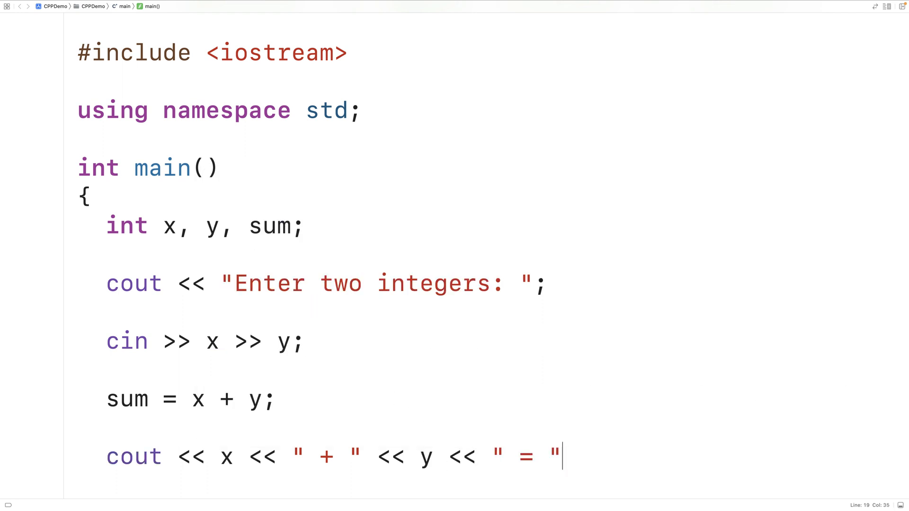
pyautogui.write('<< sum')
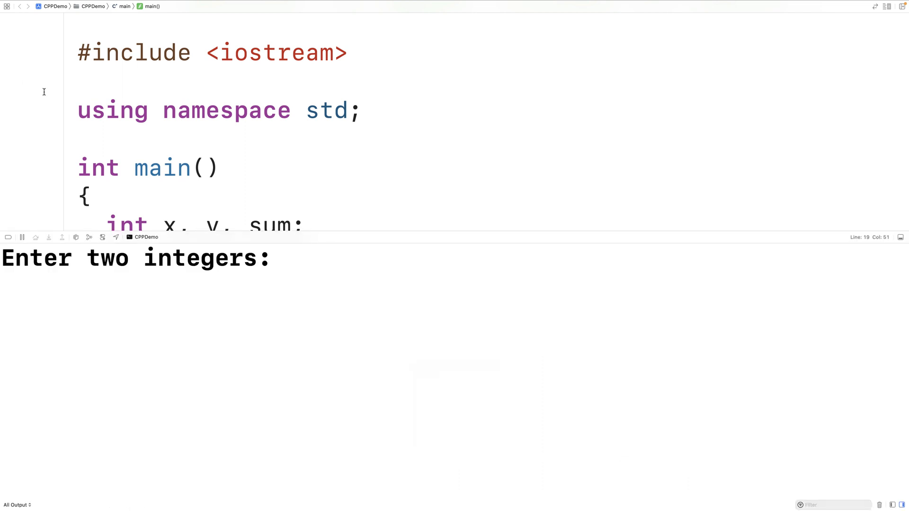
# Run the program and enter 4 and 5 at the console prompt
pyautogui.write('4')
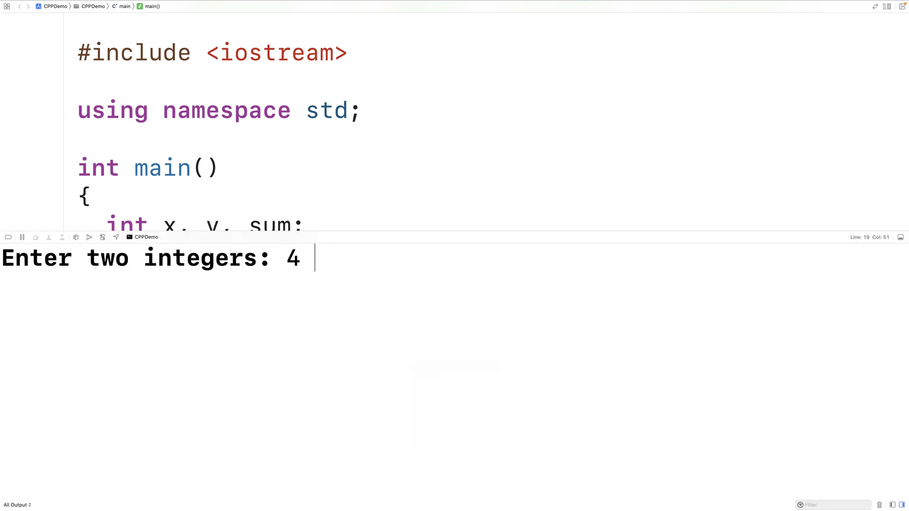
pyautogui.write('5')
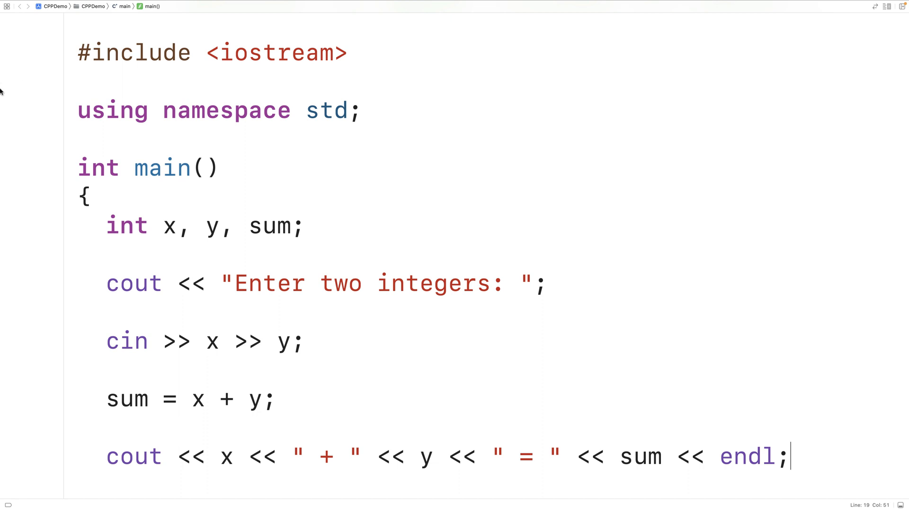
# Change the declaration to double and the prompt to 'Enter two numbers: '
pyautogui.write('double')
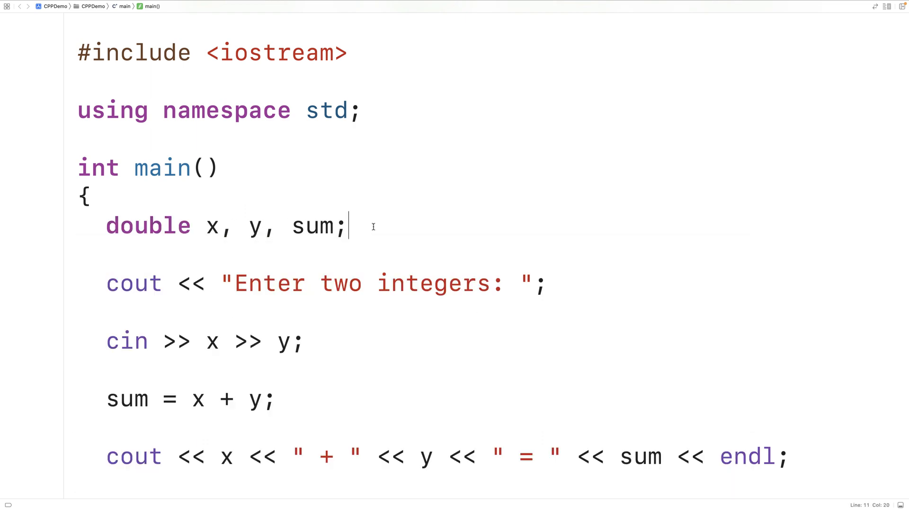
pyautogui.doubleClick(432, 284)
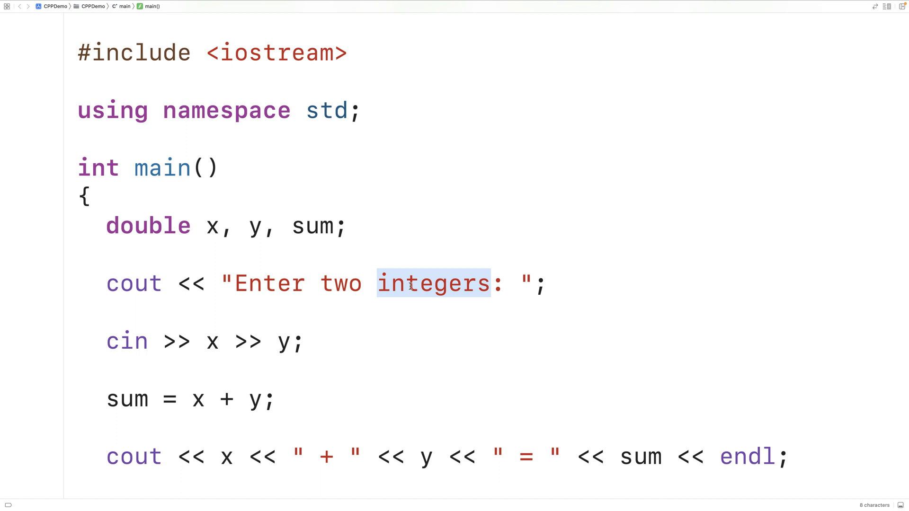
pyautogui.write('numbers')
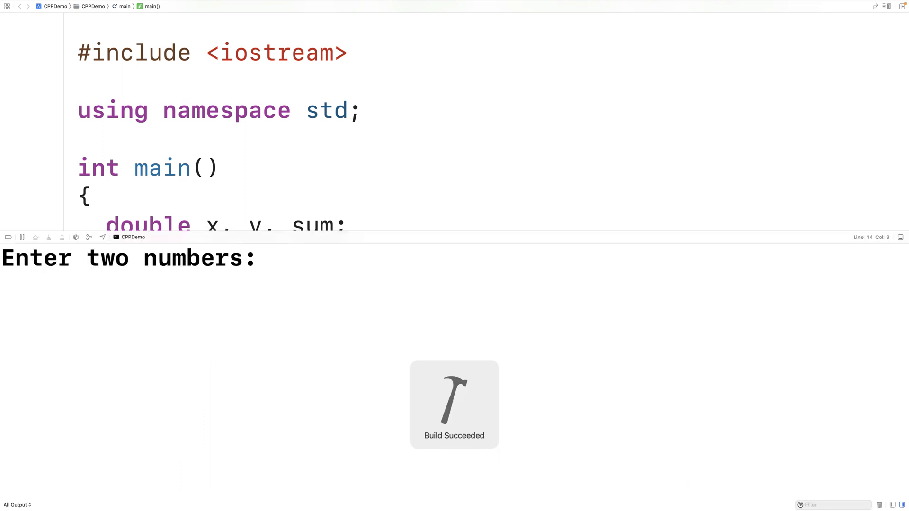
# Enter 2.75 and 5.75, confirm output '2.75 + 5.75 = 8.5', and hide the console
pyautogui.write('2.7')
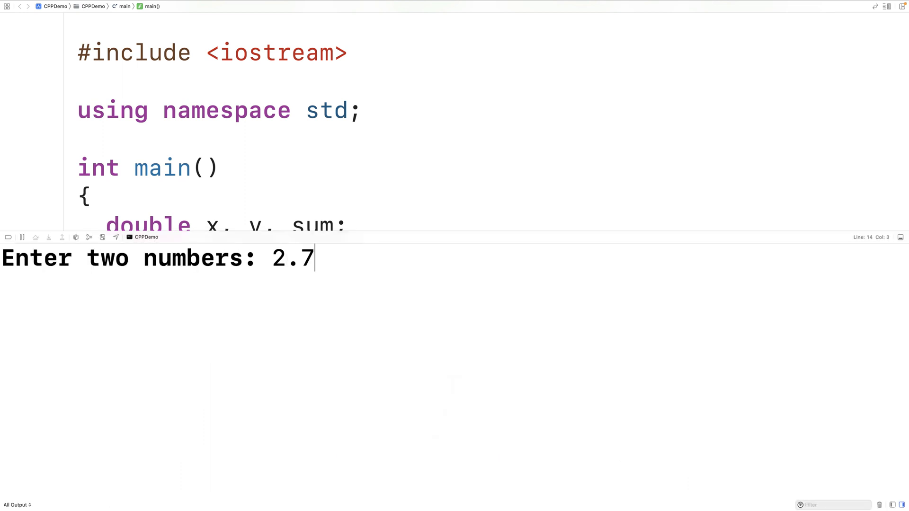
pyautogui.write('5 5.75')
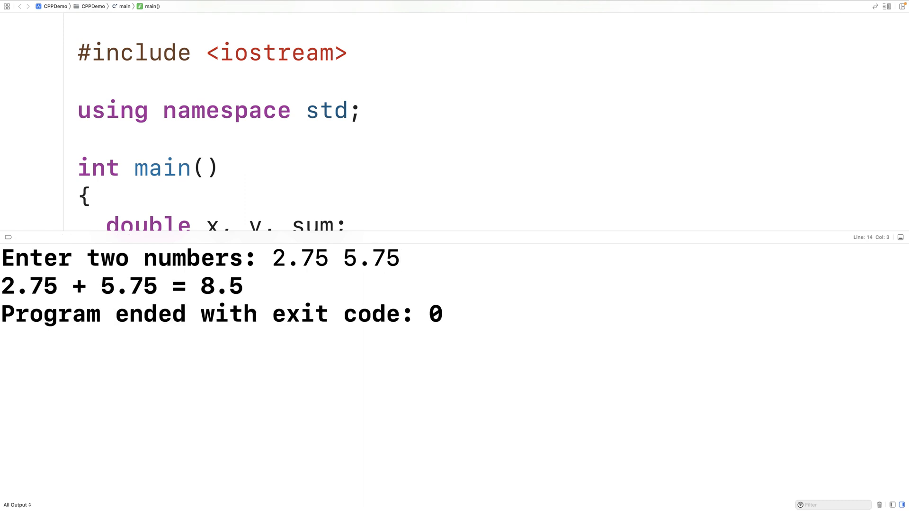
pyautogui.click(442, 314)
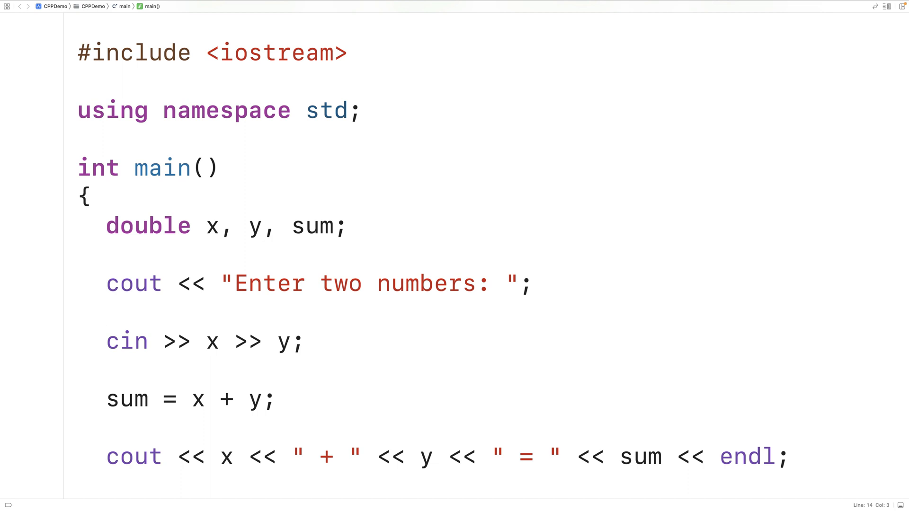
pyautogui.click(106, 311)
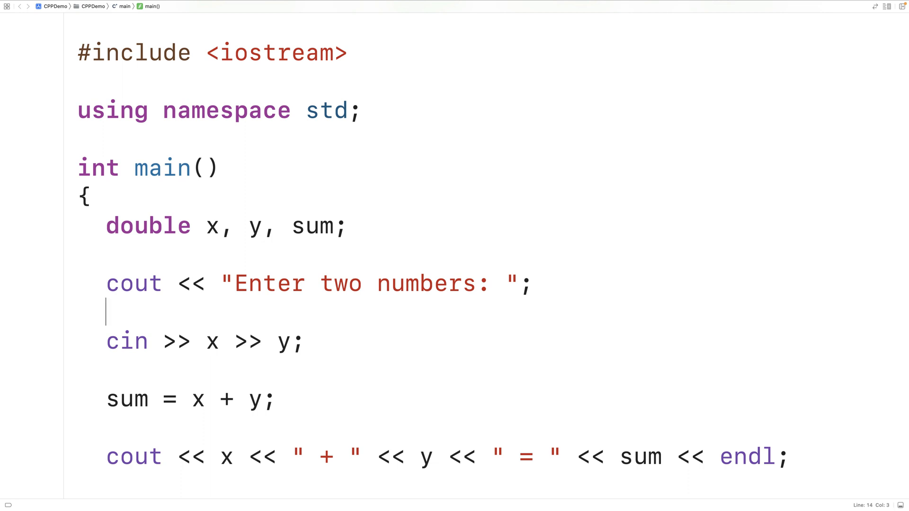